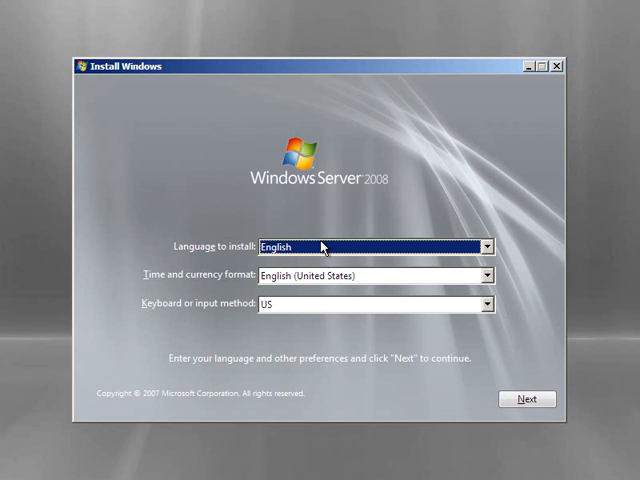
{"action": "mouse_move", "coordinate": [468, 288]}
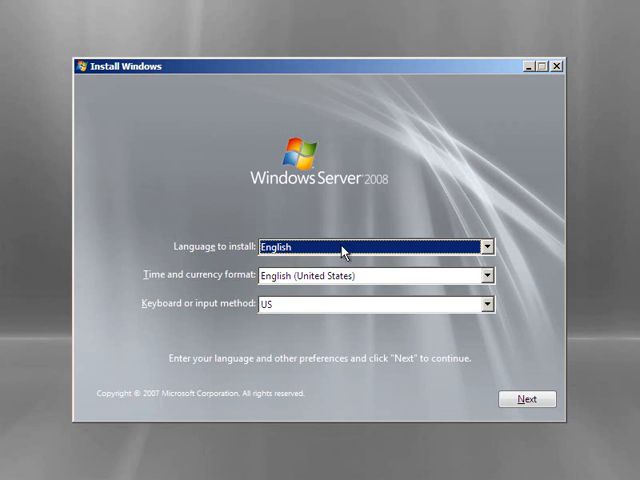
- Accept English language, English (United States) format and US keyboard, and continue
{"action": "left_click", "coordinate": [485, 275]}
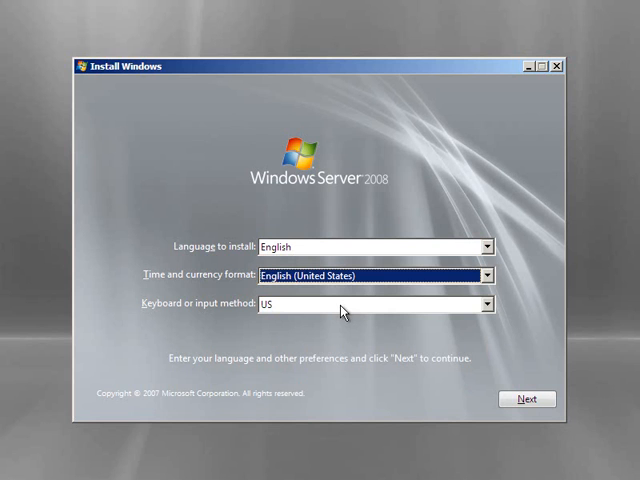
{"action": "mouse_move", "coordinate": [370, 368]}
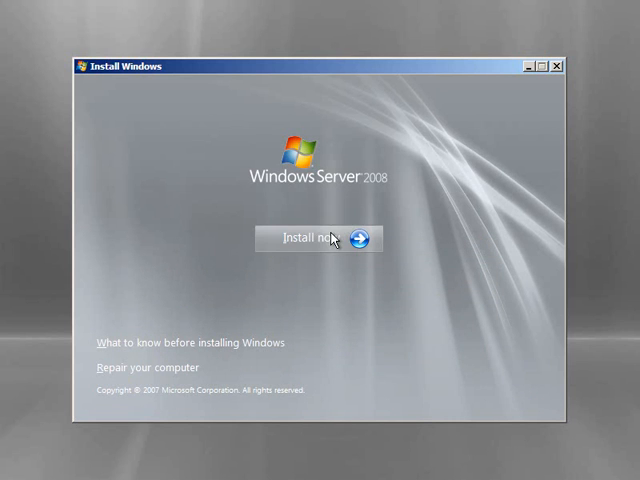
{"action": "mouse_move", "coordinate": [197, 335]}
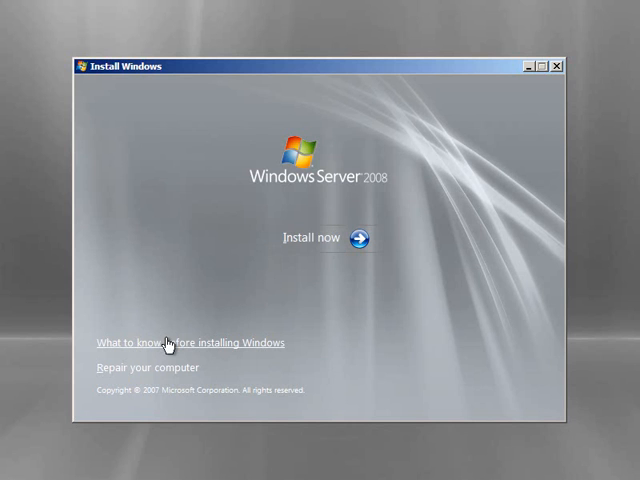
{"action": "mouse_move", "coordinate": [167, 368]}
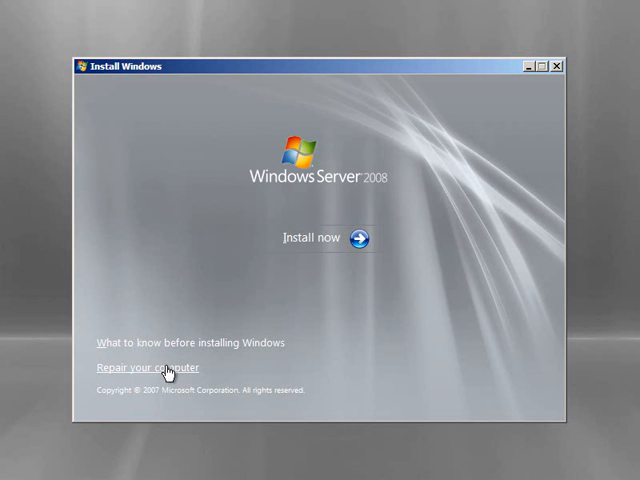
{"action": "mouse_move", "coordinate": [335, 239]}
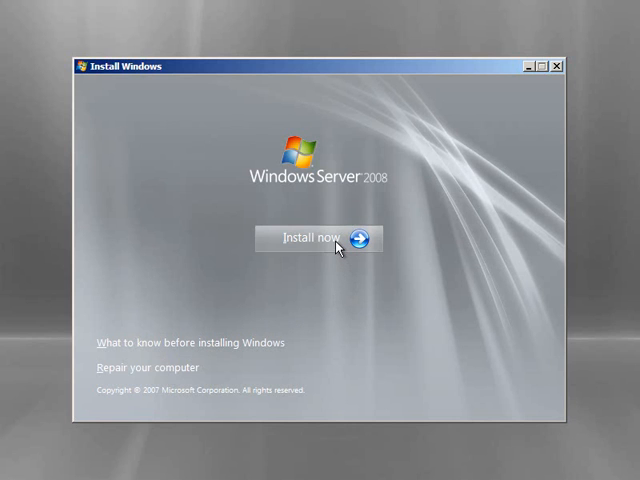
{"action": "left_click", "coordinate": [320, 239]}
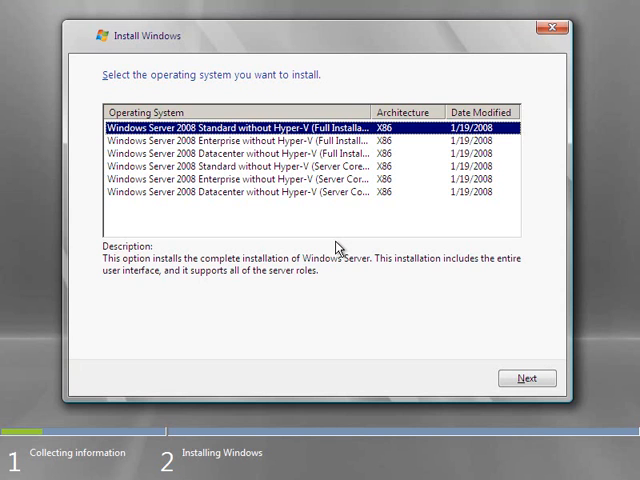
{"action": "mouse_move", "coordinate": [478, 110]}
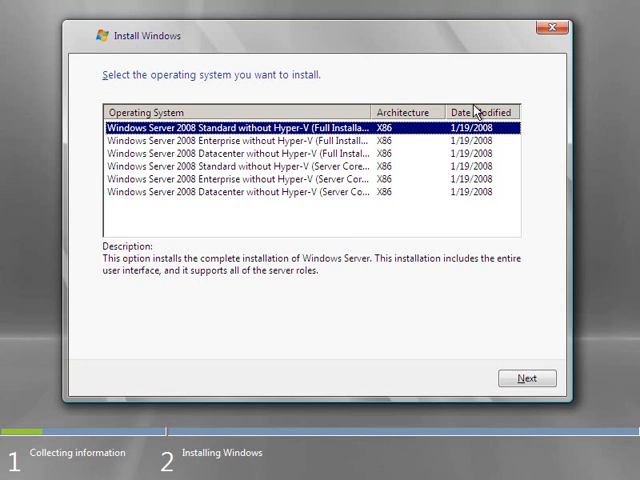
{"action": "mouse_move", "coordinate": [425, 110]}
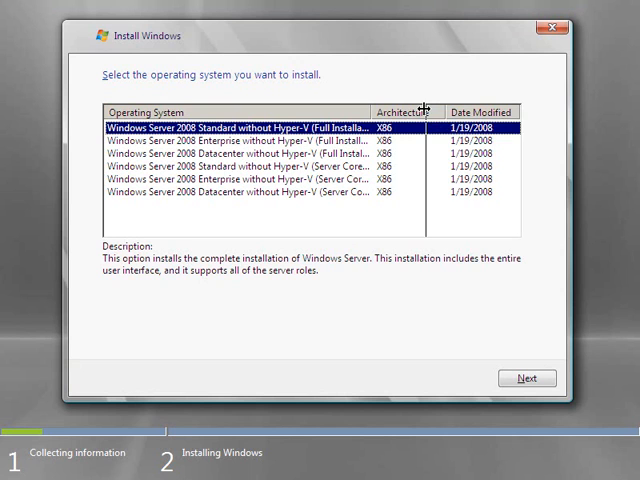
- Widen the Operating System column to read full edition names
{"action": "left_click_drag", "start_coordinate": [430, 111], "coordinate": [392, 111]}
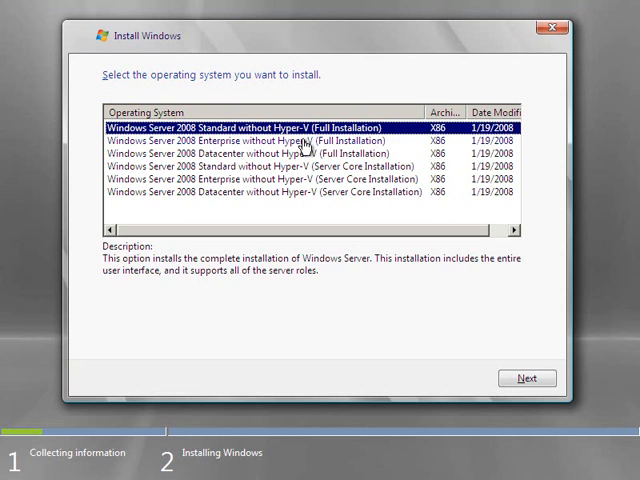
{"action": "mouse_move", "coordinate": [345, 165]}
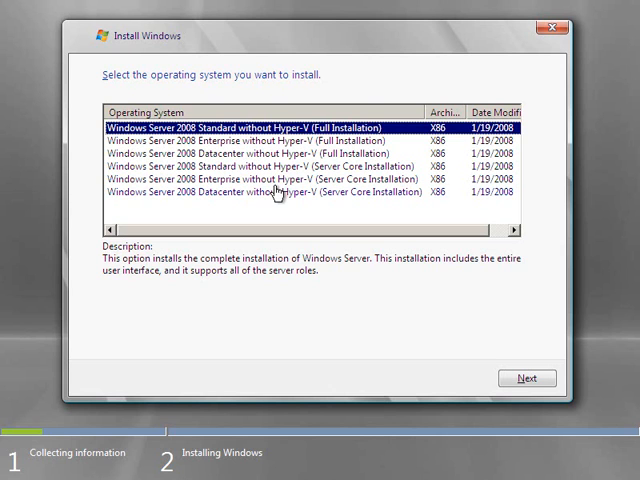
{"action": "mouse_move", "coordinate": [233, 202]}
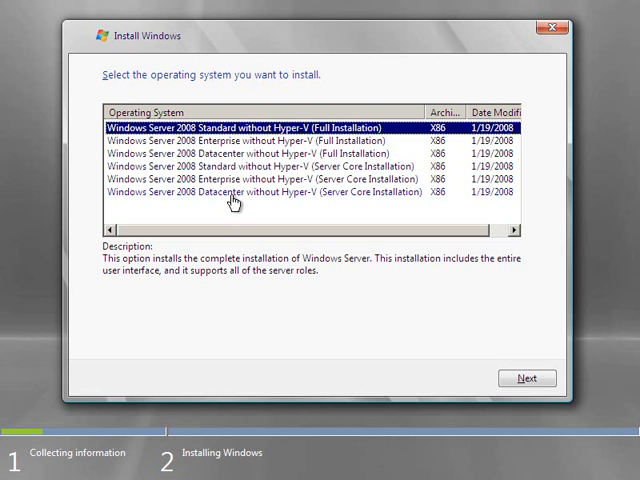
{"action": "mouse_move", "coordinate": [350, 167]}
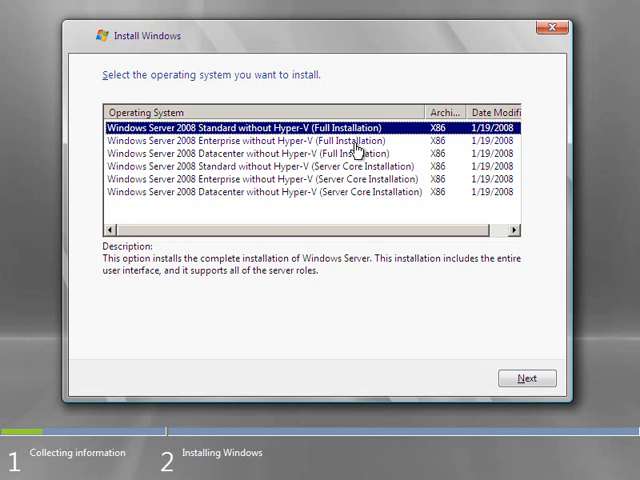
{"action": "mouse_move", "coordinate": [357, 153]}
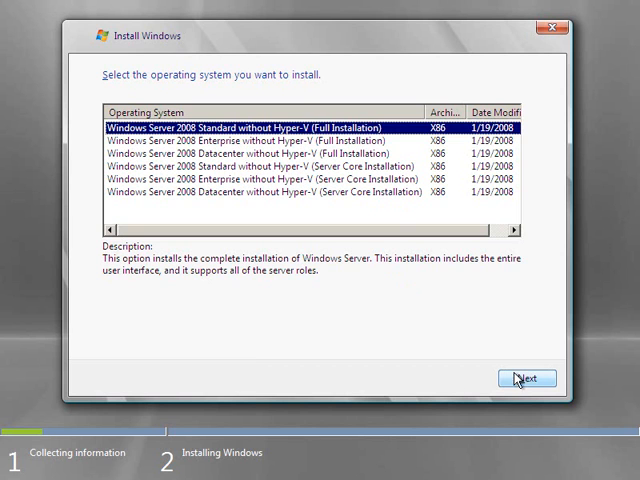
- Proceed with Standard Full Installation, scroll the license terms, and accept them
{"action": "left_click", "coordinate": [526, 378]}
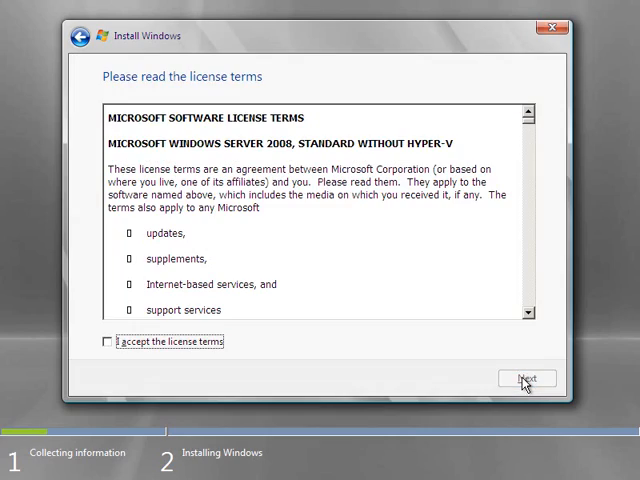
{"action": "mouse_move", "coordinate": [535, 135]}
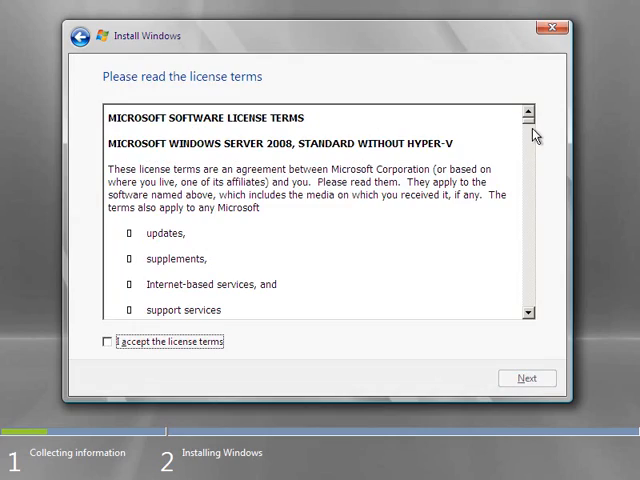
{"action": "scroll", "scroll_direction": "down", "scroll_amount": 3}
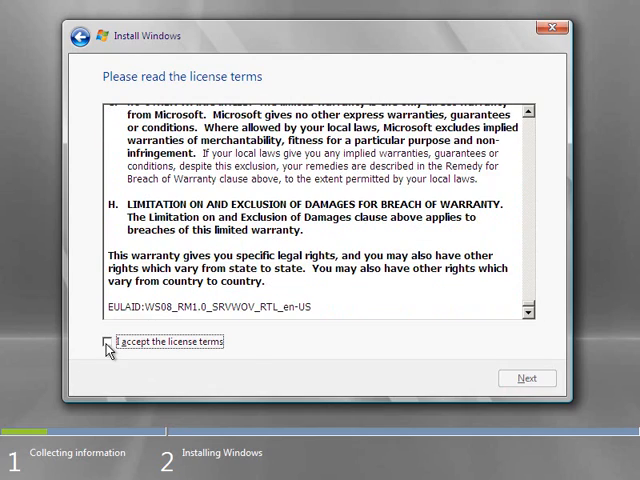
{"action": "left_click", "coordinate": [104, 341]}
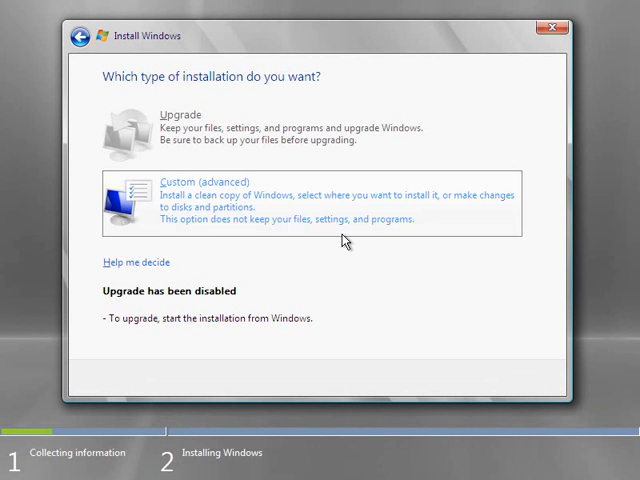
{"action": "mouse_move", "coordinate": [223, 139]}
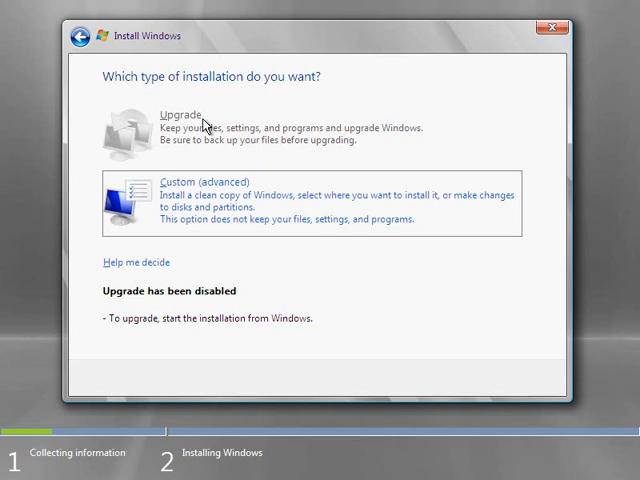
{"action": "mouse_move", "coordinate": [195, 200]}
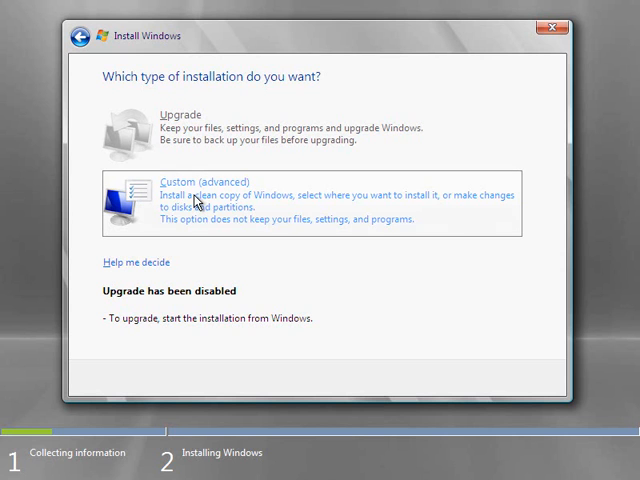
{"action": "mouse_move", "coordinate": [133, 262]}
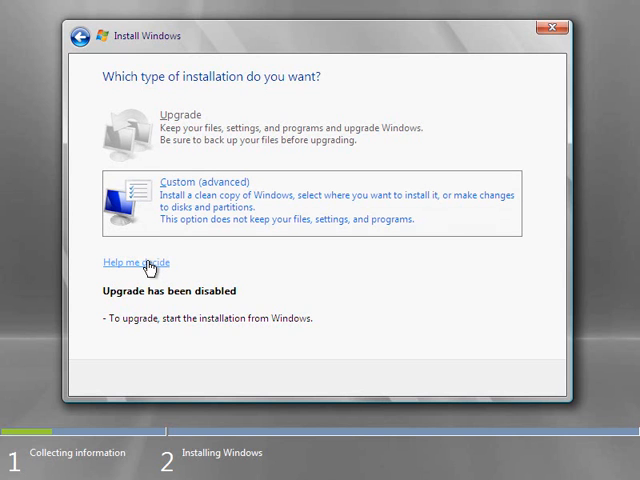
{"action": "mouse_move", "coordinate": [145, 305]}
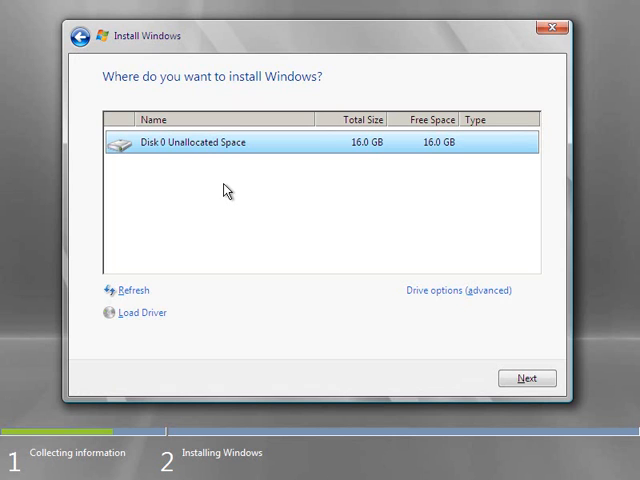
{"action": "mouse_move", "coordinate": [28, 465]}
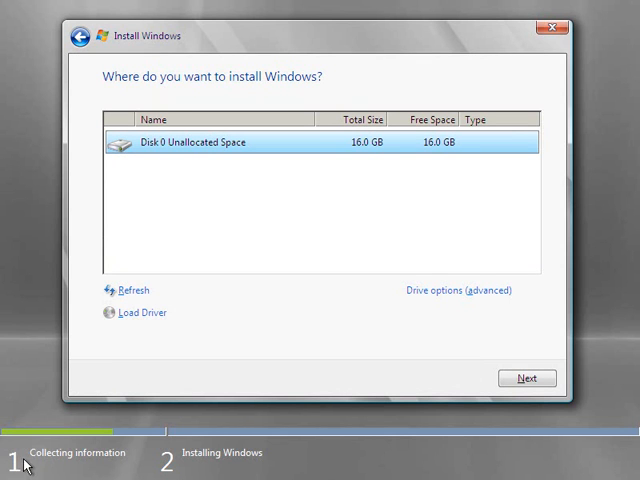
{"action": "mouse_move", "coordinate": [62, 448]}
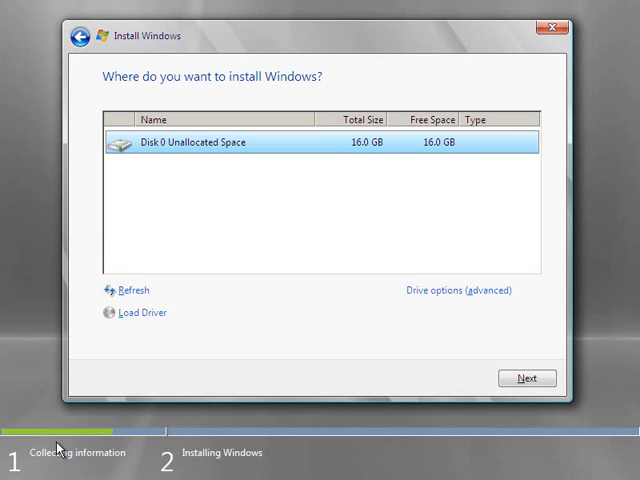
{"action": "mouse_move", "coordinate": [97, 441]}
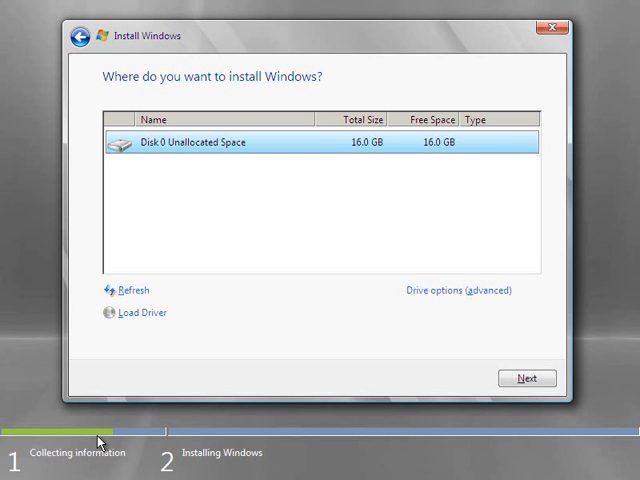
{"action": "mouse_move", "coordinate": [190, 435]}
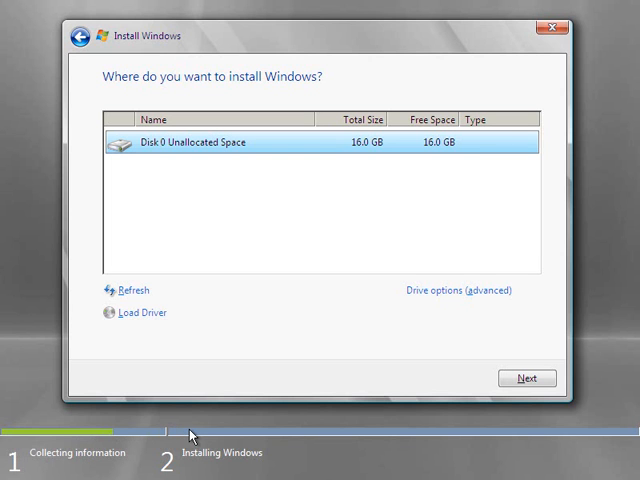
{"action": "mouse_move", "coordinate": [271, 443]}
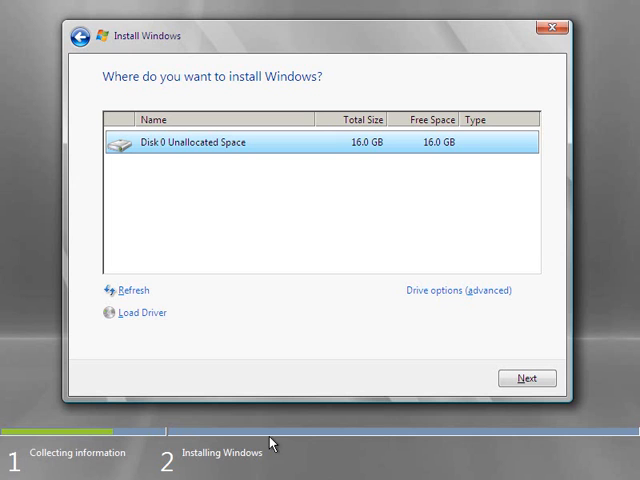
{"action": "mouse_move", "coordinate": [503, 450]}
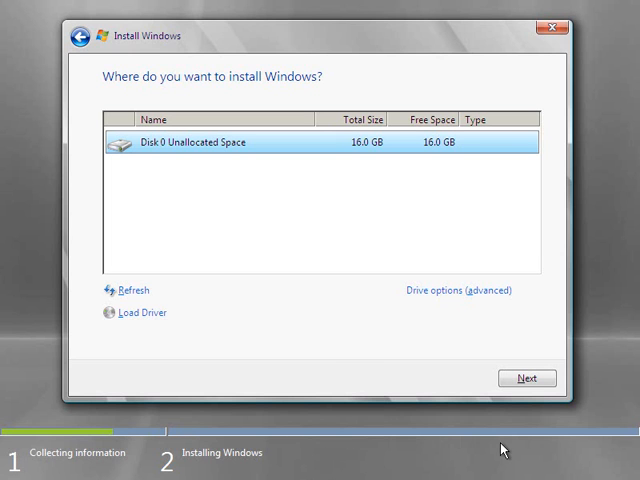
{"action": "mouse_move", "coordinate": [351, 336]}
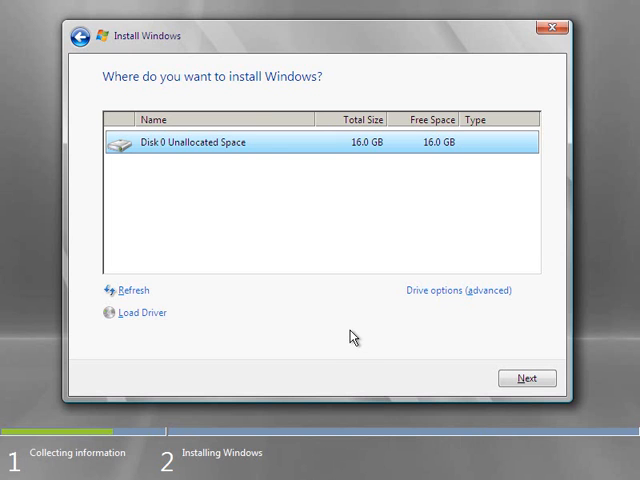
{"action": "mouse_move", "coordinate": [218, 91]}
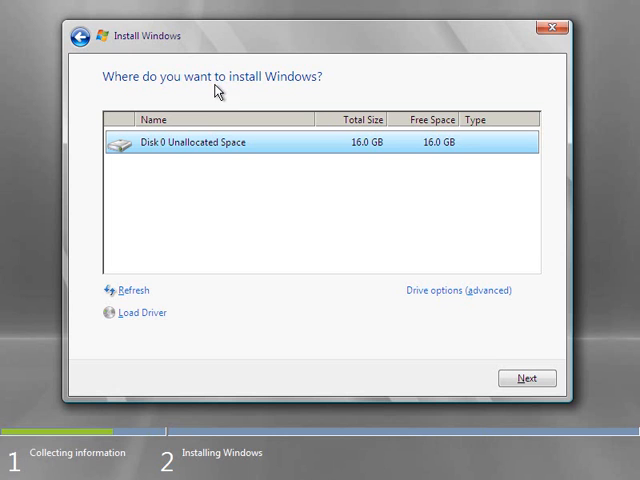
{"action": "mouse_move", "coordinate": [217, 160]}
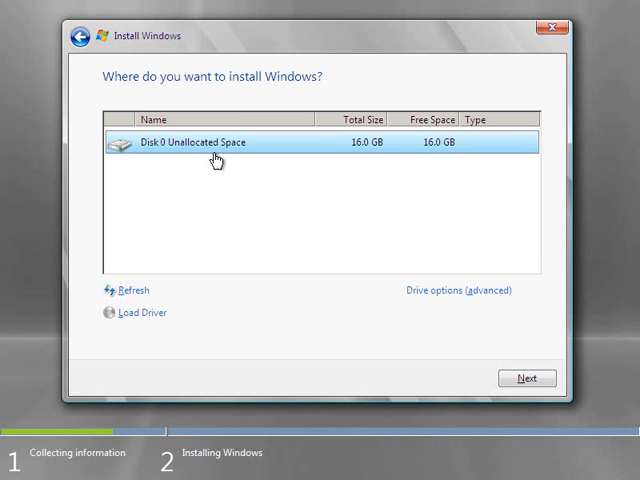
{"action": "mouse_move", "coordinate": [230, 177]}
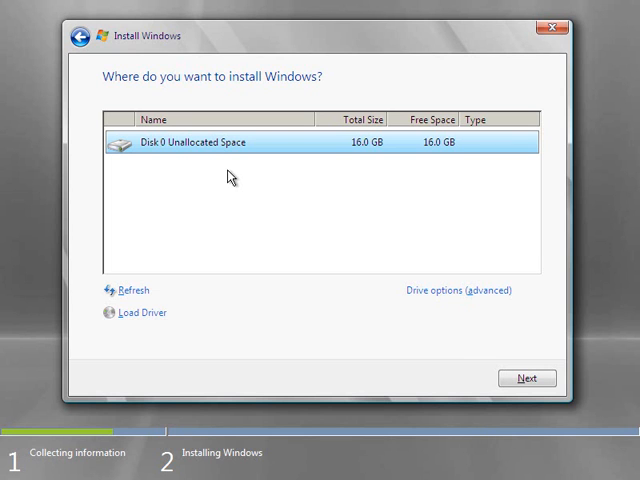
{"action": "mouse_move", "coordinate": [378, 321]}
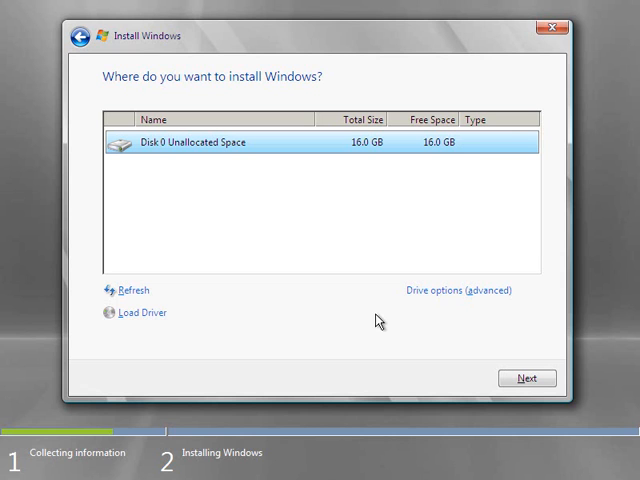
{"action": "mouse_move", "coordinate": [122, 290]}
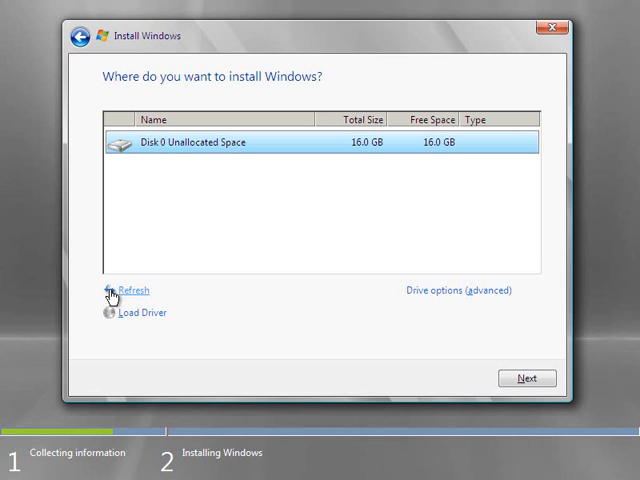
{"action": "mouse_move", "coordinate": [430, 330]}
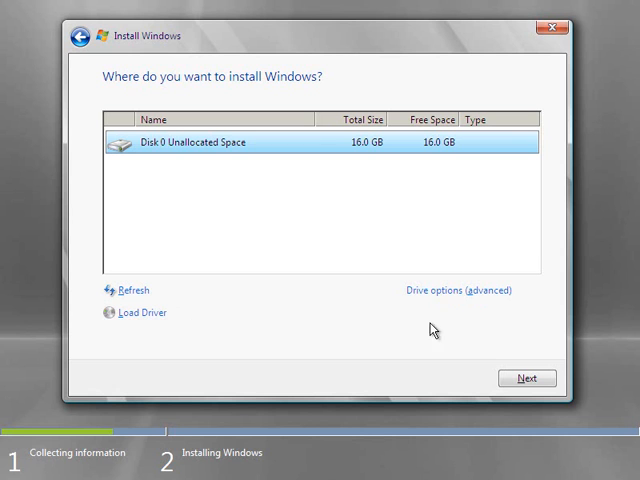
- Show advanced drive options for the 16 GB unallocated Disk 0
{"action": "left_click", "coordinate": [462, 290]}
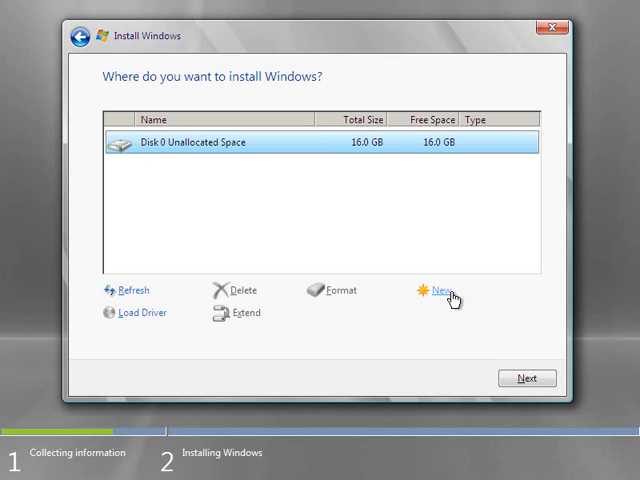
{"action": "mouse_move", "coordinate": [230, 295]}
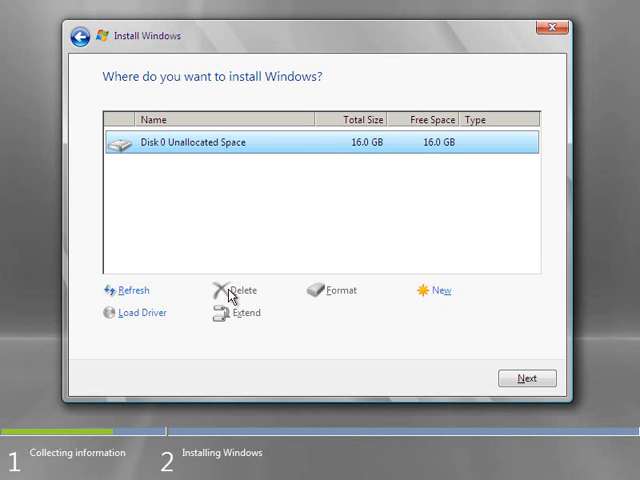
{"action": "mouse_move", "coordinate": [358, 304]}
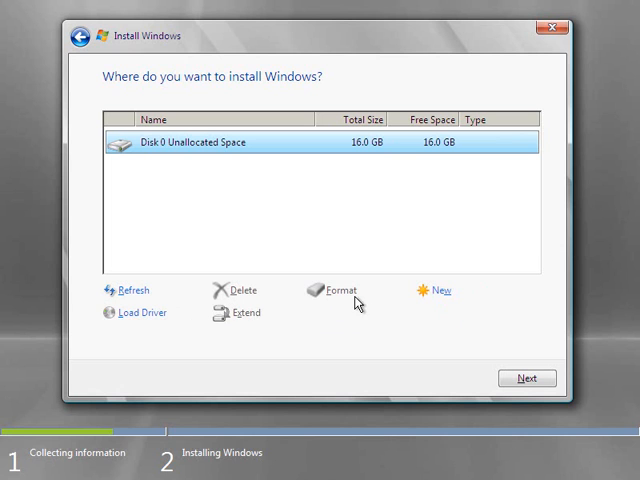
{"action": "mouse_move", "coordinate": [432, 303]}
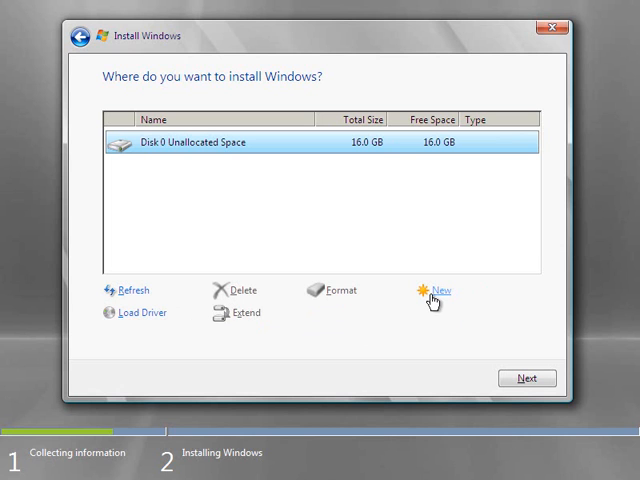
{"action": "mouse_move", "coordinate": [185, 143]}
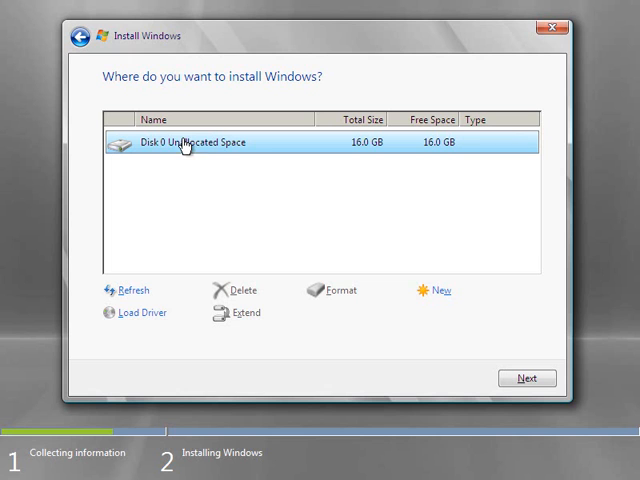
{"action": "mouse_move", "coordinate": [270, 151]}
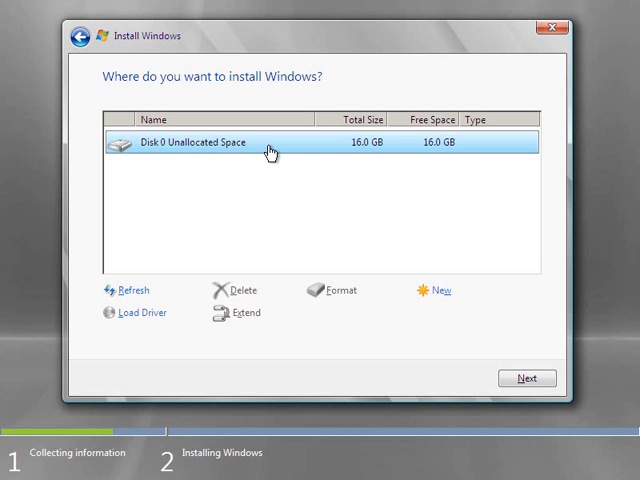
{"action": "mouse_move", "coordinate": [463, 363]}
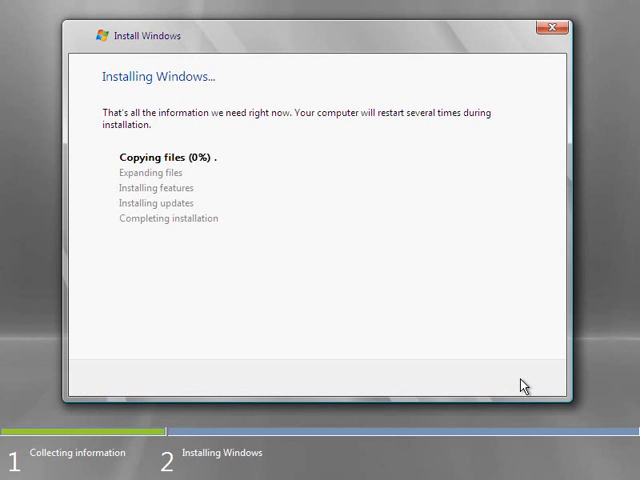
{"action": "mouse_move", "coordinate": [389, 212]}
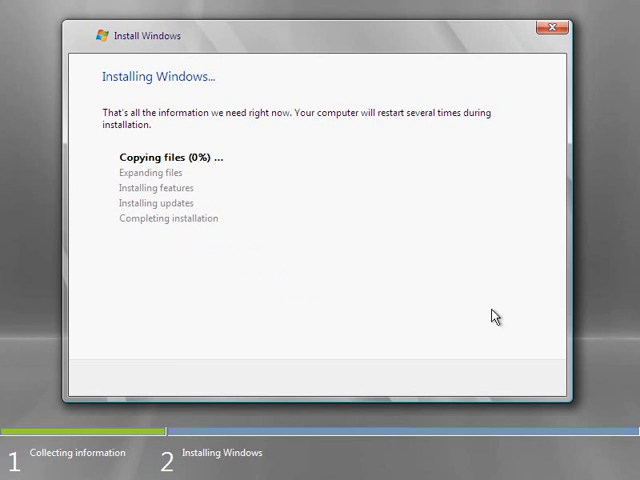
{"action": "mouse_move", "coordinate": [636, 312]}
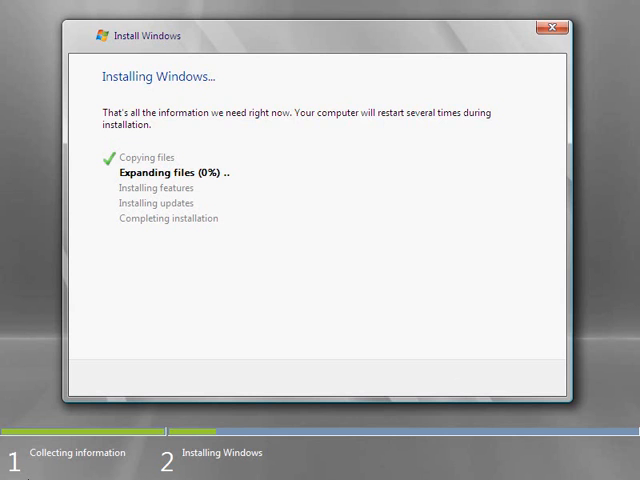
{"action": "mouse_move", "coordinate": [438, 225]}
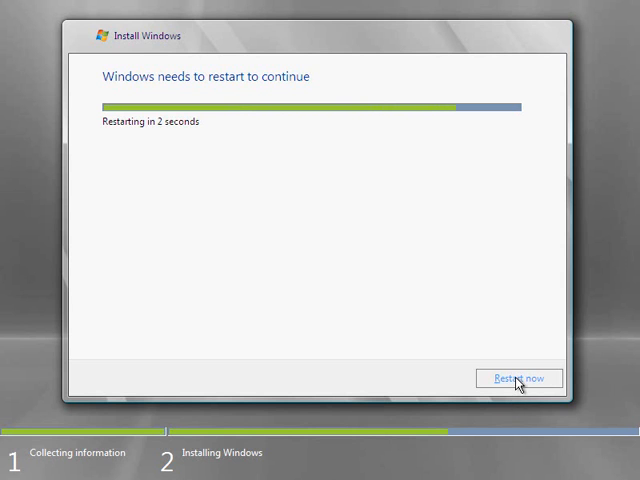
- Restart the computer now to continue setup
{"action": "left_click", "coordinate": [518, 378]}
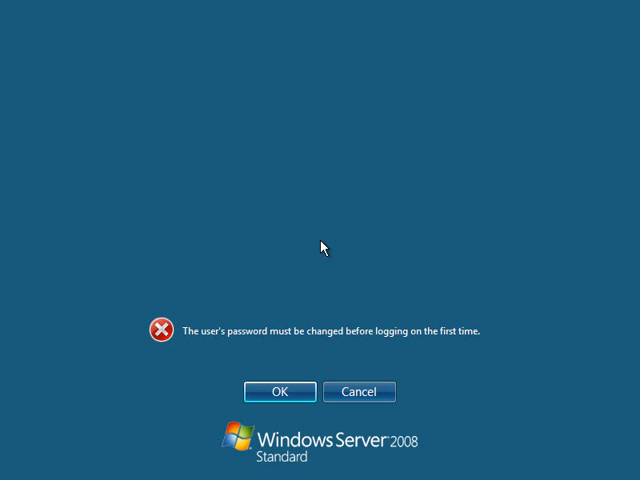
- Acknowledge the required change, submit the new Administrator password, and dismiss the confirmation
{"action": "left_click", "coordinate": [279, 391]}
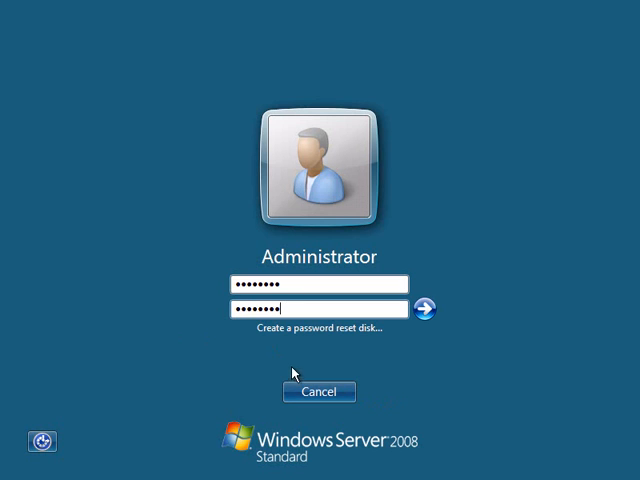
{"action": "mouse_move", "coordinate": [345, 391]}
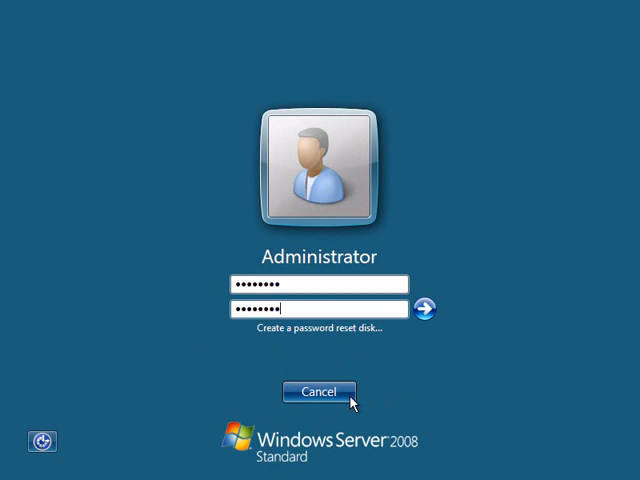
{"action": "mouse_move", "coordinate": [425, 313]}
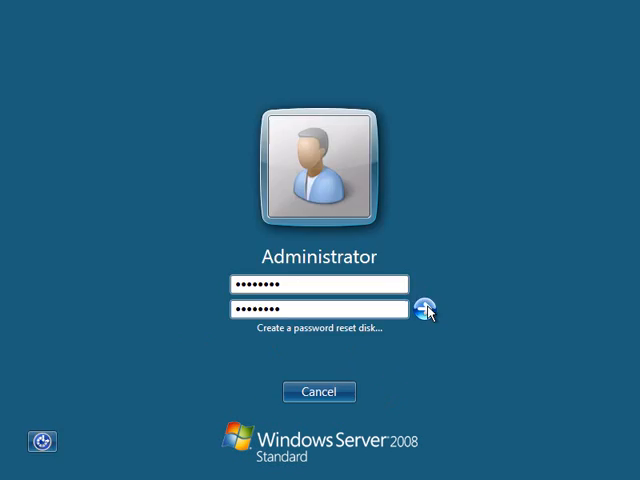
{"action": "left_click", "coordinate": [427, 311]}
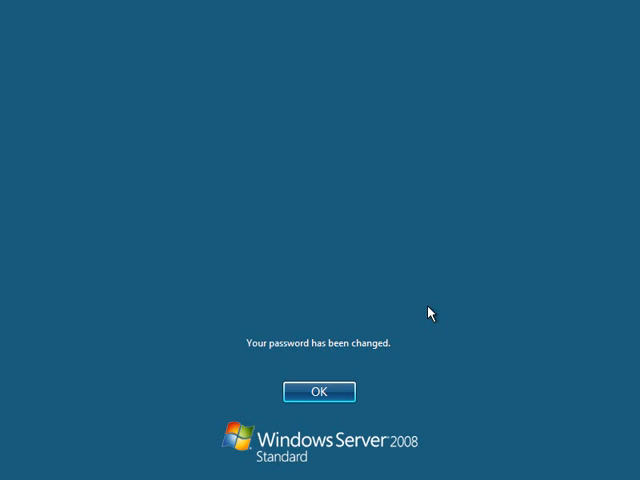
{"action": "mouse_move", "coordinate": [327, 367]}
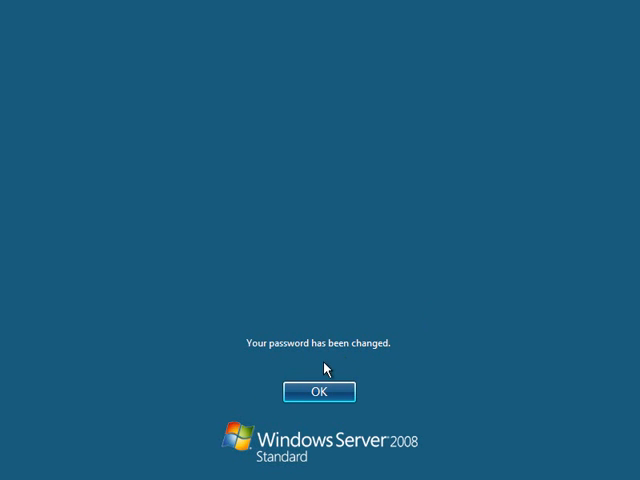
{"action": "left_click", "coordinate": [319, 391]}
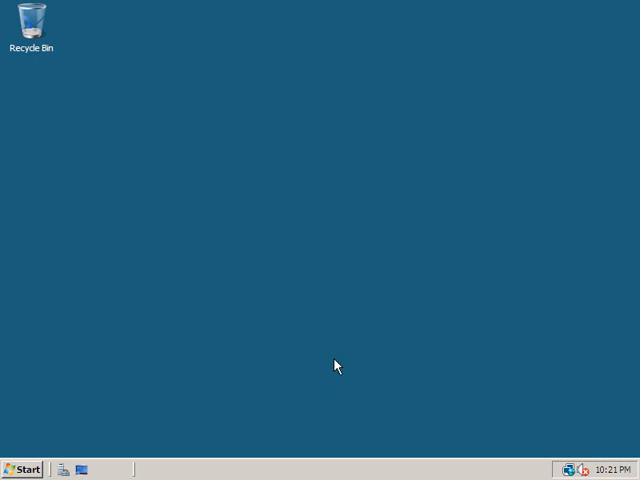
{"action": "mouse_move", "coordinate": [177, 216]}
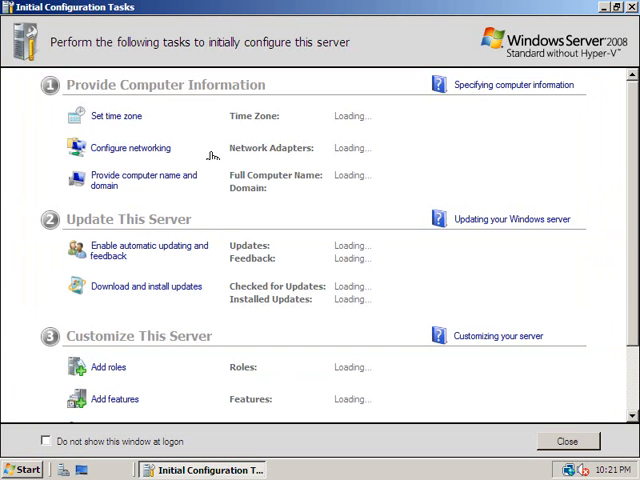
{"action": "mouse_move", "coordinate": [330, 305]}
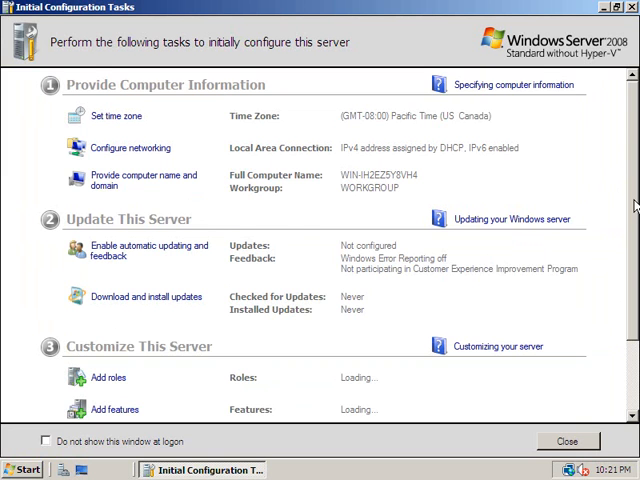
- Scroll through Initial Configuration Tasks to review time zone, networking, roles and firewall
{"action": "scroll", "scroll_direction": "down", "scroll_amount": 3}
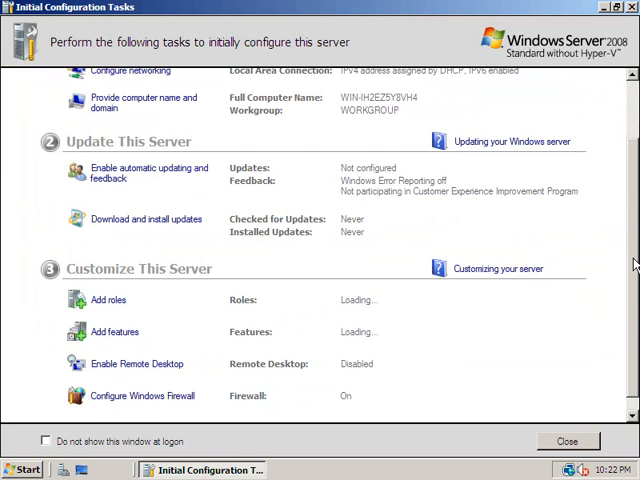
{"action": "scroll", "scroll_direction": "up", "scroll_amount": 3}
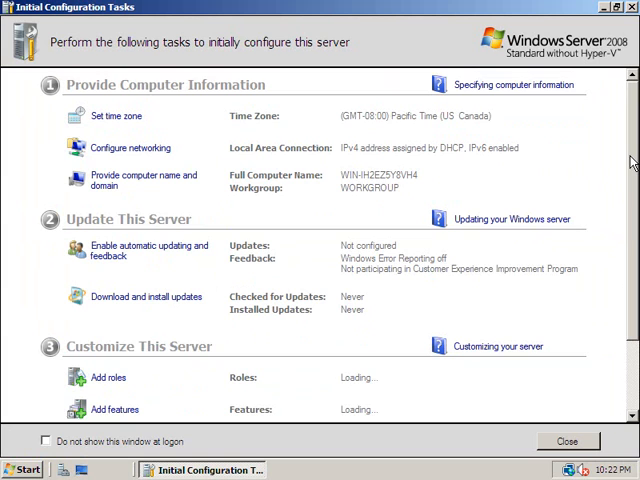
{"action": "mouse_move", "coordinate": [373, 8]}
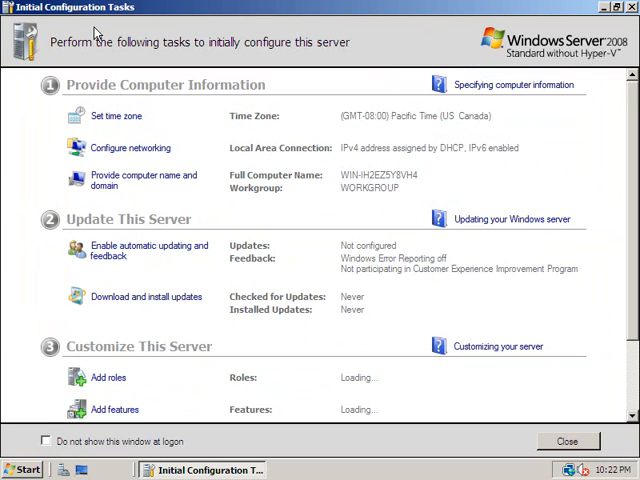
{"action": "mouse_move", "coordinate": [261, 337]}
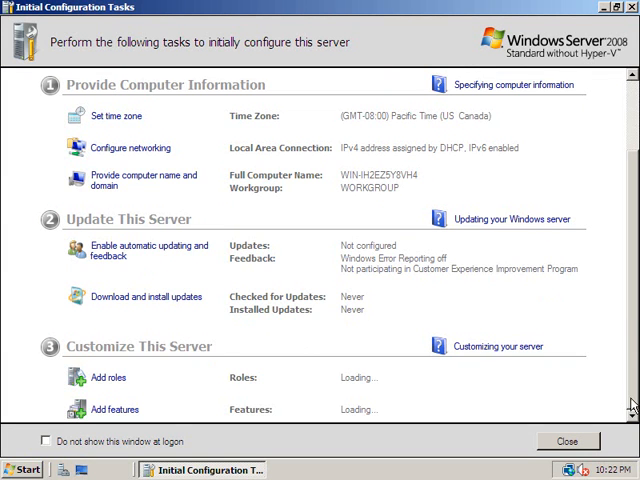
{"action": "scroll", "scroll_direction": "down", "scroll_amount": 3}
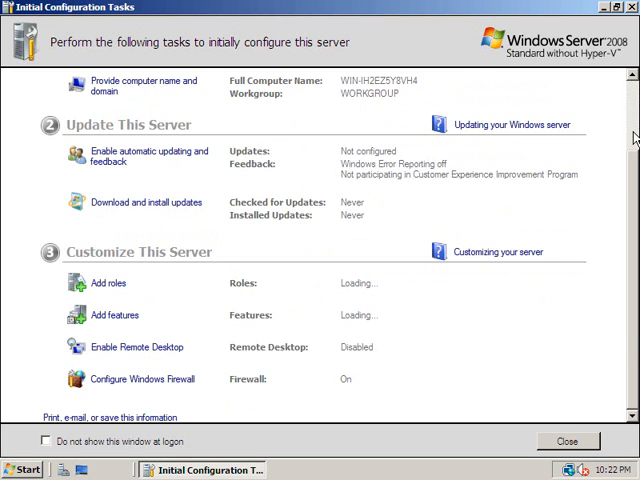
{"action": "scroll", "scroll_direction": "up", "scroll_amount": 3}
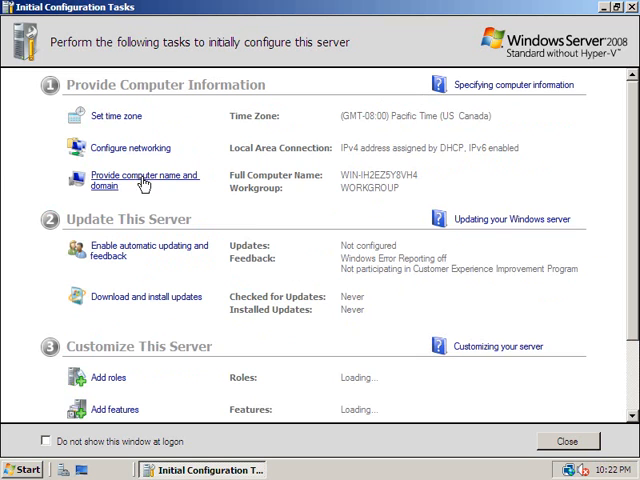
{"action": "mouse_move", "coordinate": [160, 85]}
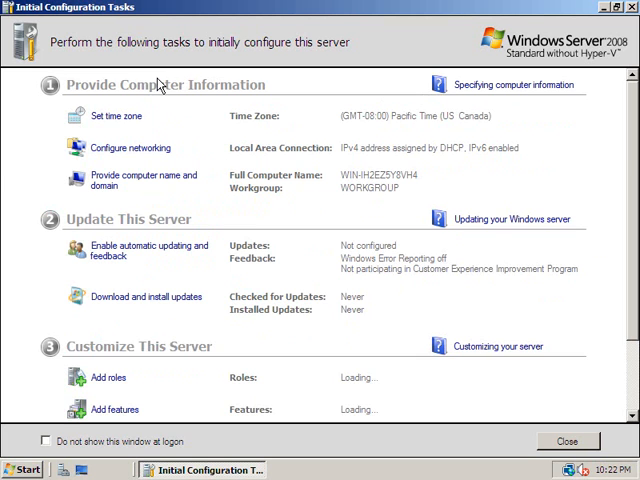
{"action": "mouse_move", "coordinate": [124, 232]}
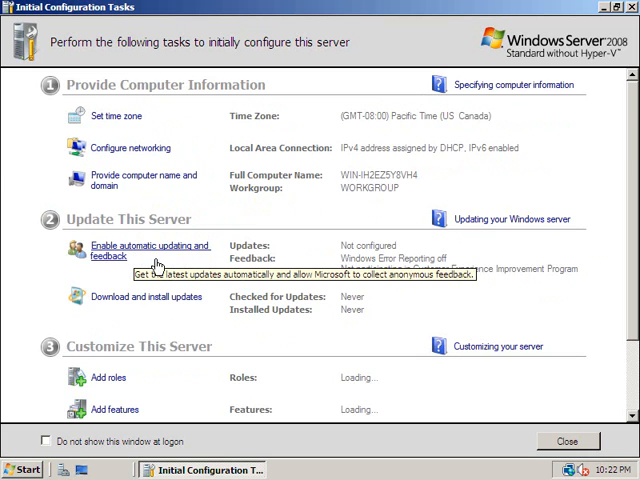
{"action": "mouse_move", "coordinate": [246, 302]}
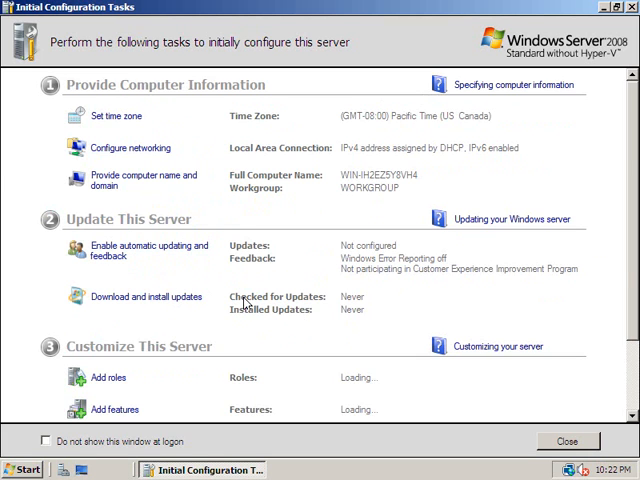
{"action": "mouse_move", "coordinate": [634, 273]}
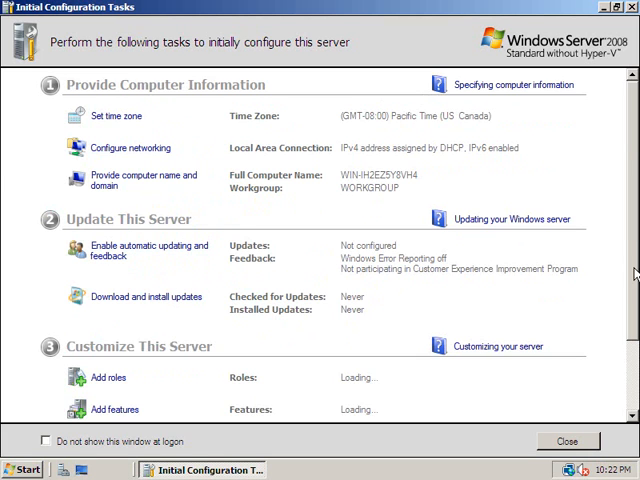
{"action": "scroll", "scroll_direction": "down", "scroll_amount": 3}
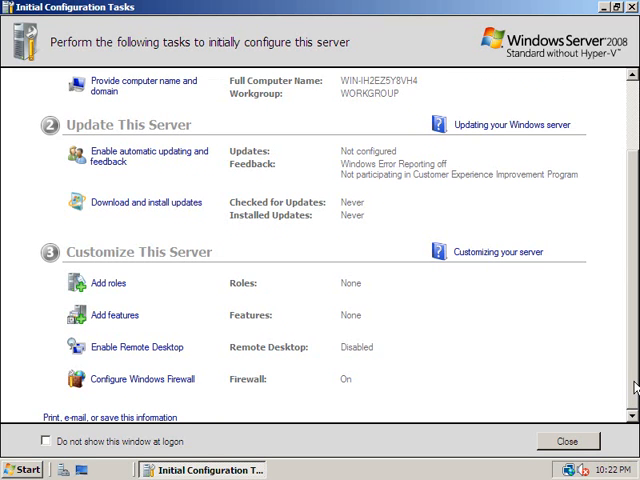
{"action": "mouse_move", "coordinate": [538, 341]}
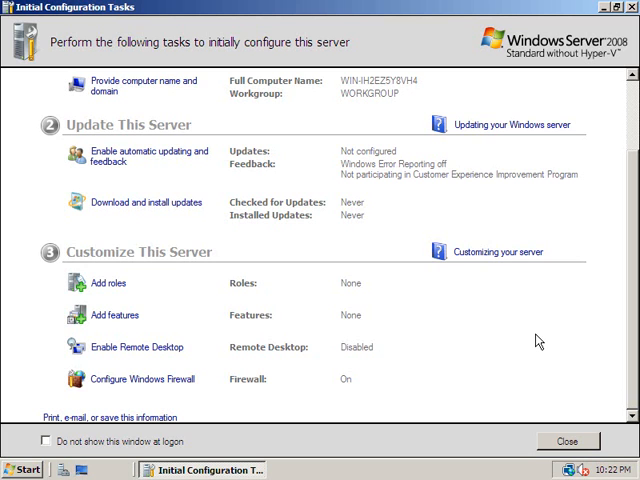
{"action": "mouse_move", "coordinate": [130, 266]}
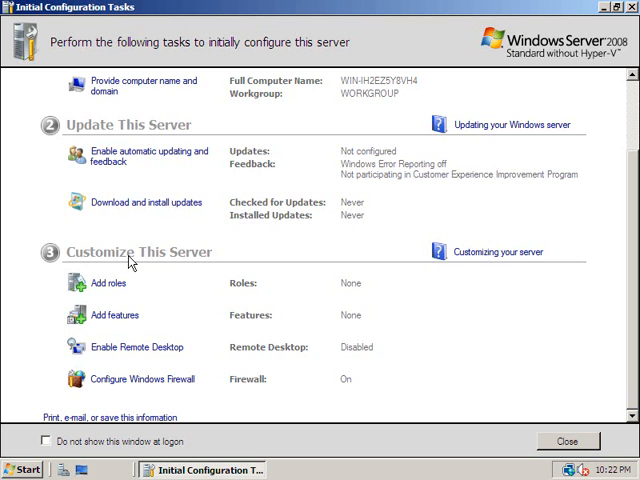
{"action": "mouse_move", "coordinate": [140, 292]}
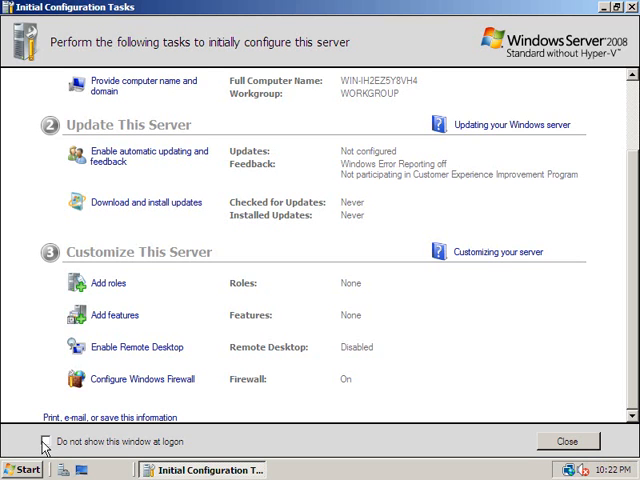
{"action": "mouse_move", "coordinate": [259, 357]}
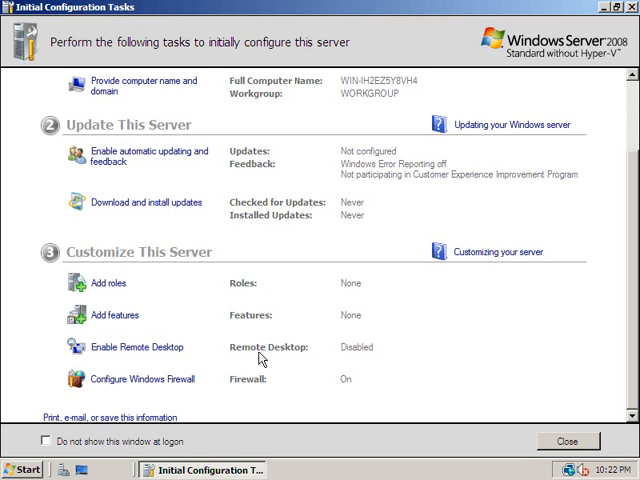
{"action": "mouse_move", "coordinate": [435, 377]}
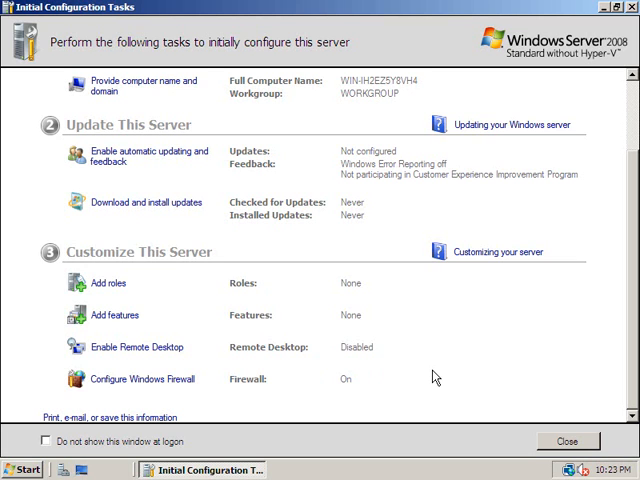
{"action": "mouse_move", "coordinate": [470, 393]}
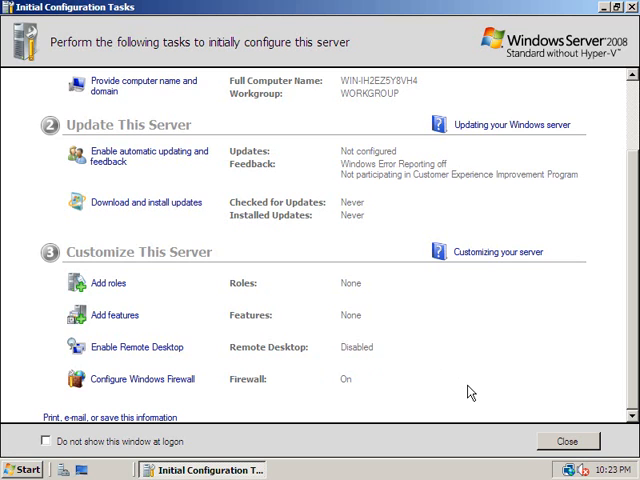